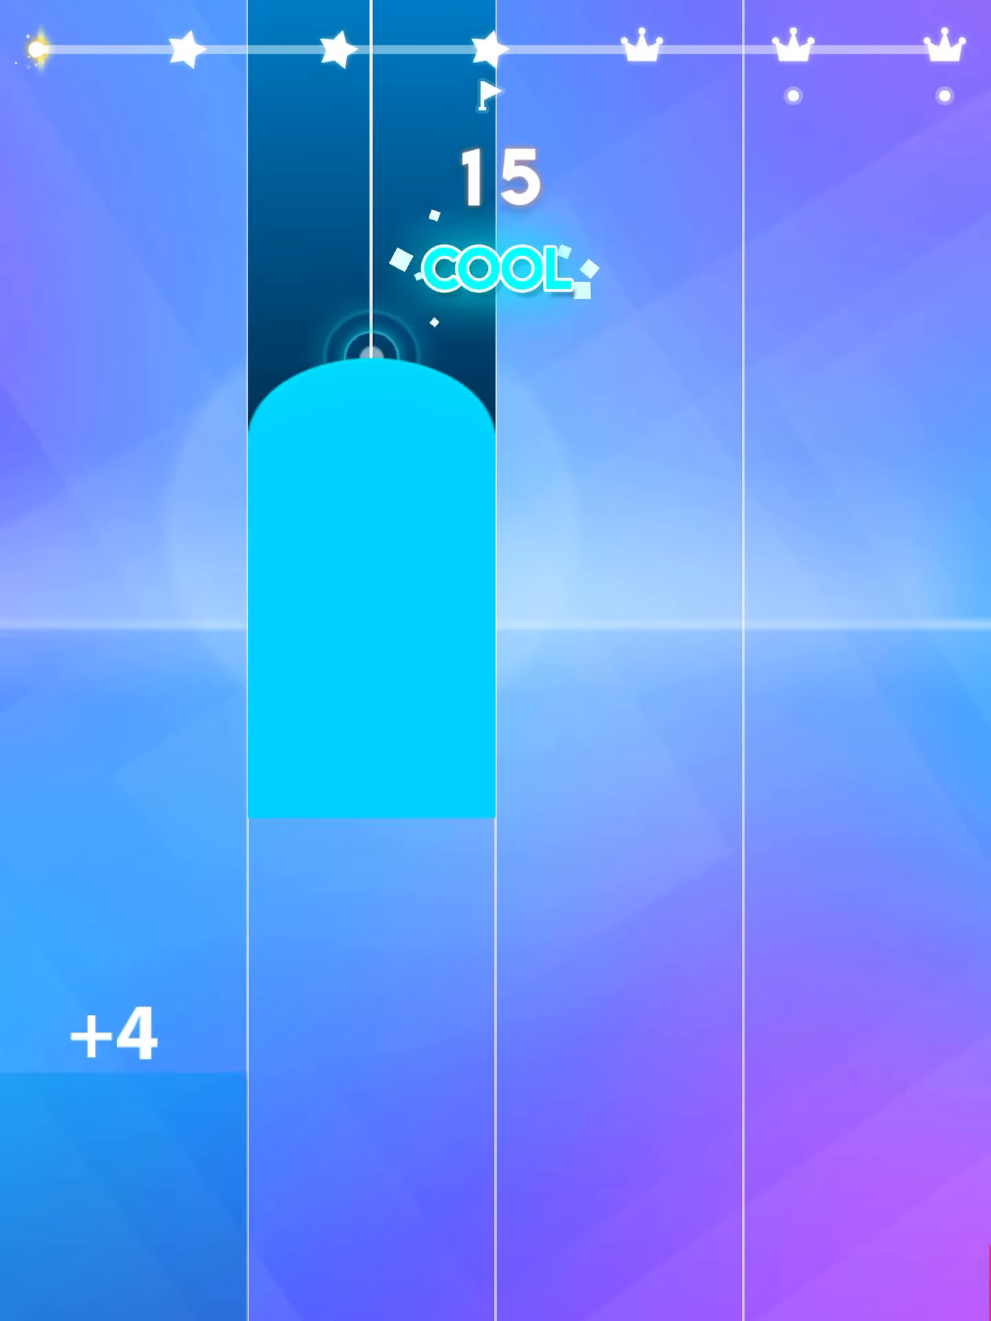
pyautogui.click(369, 442)
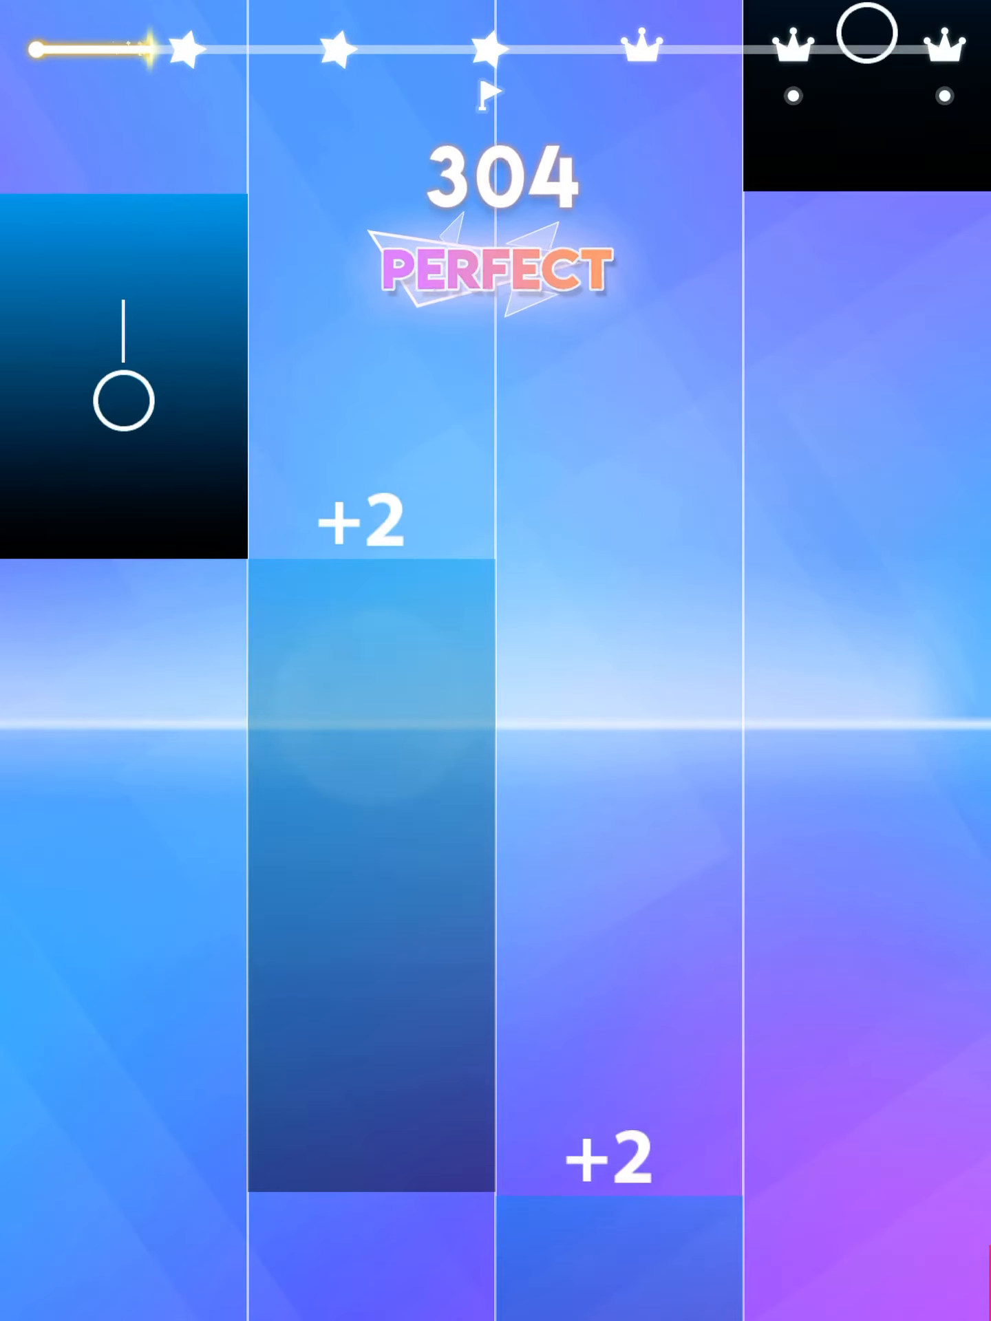
pyautogui.click(123, 397)
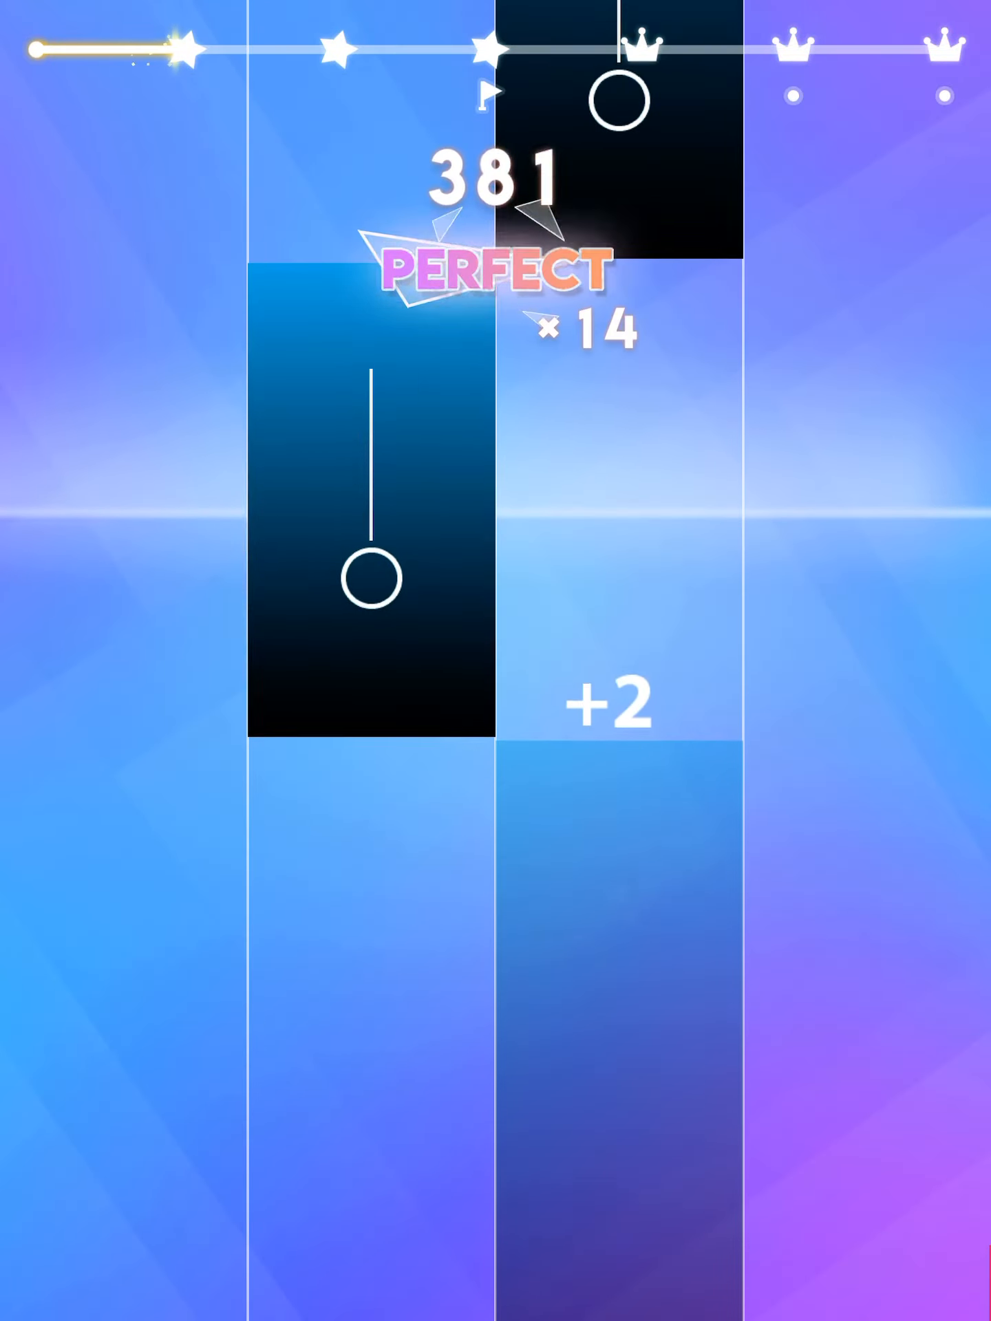
pyautogui.click(624, 505)
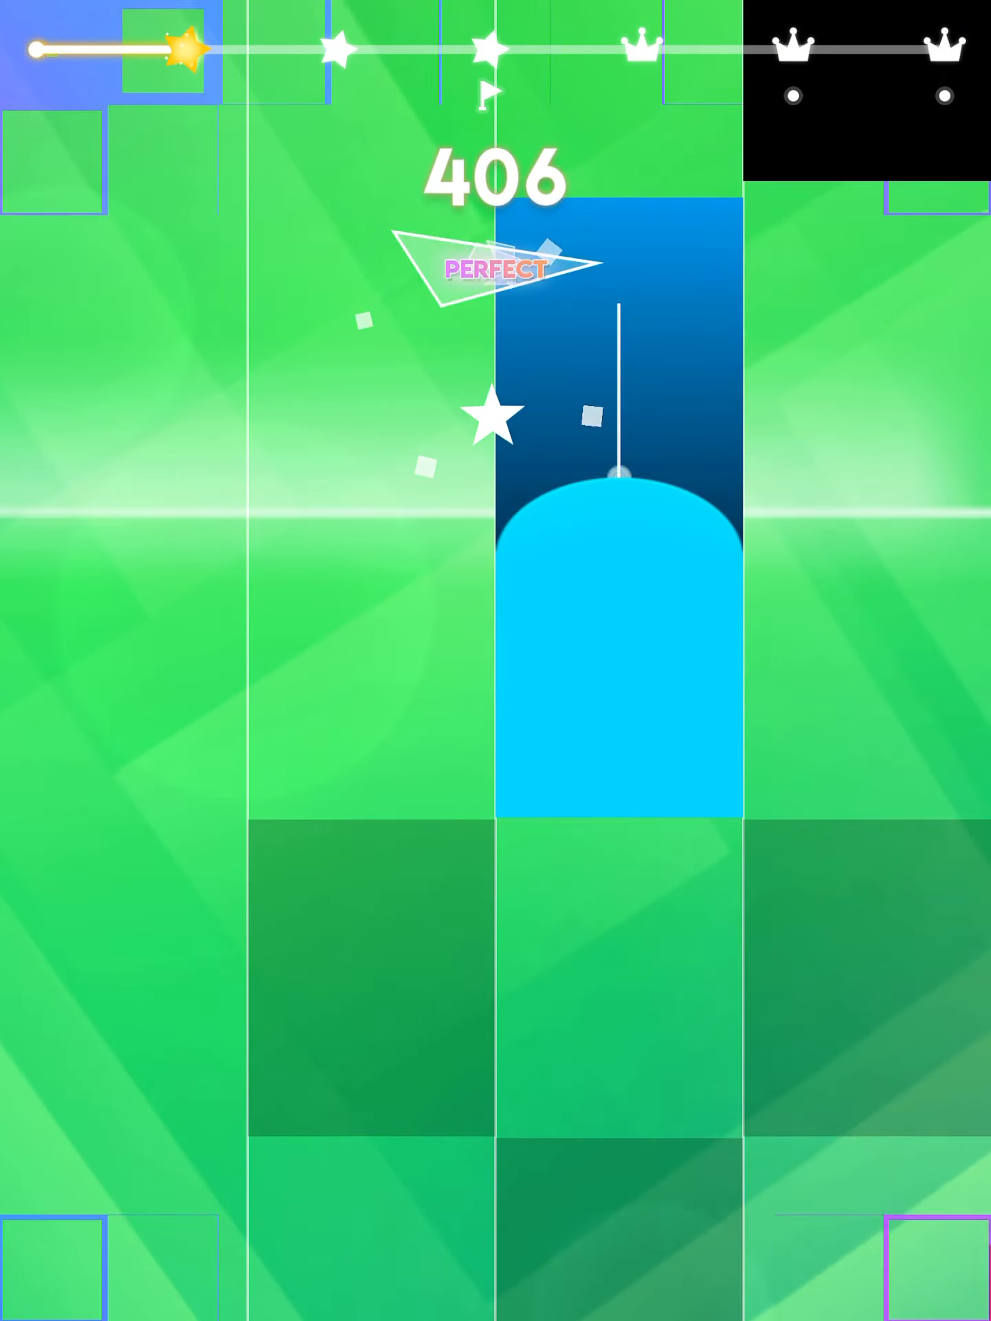
pyautogui.click(619, 512)
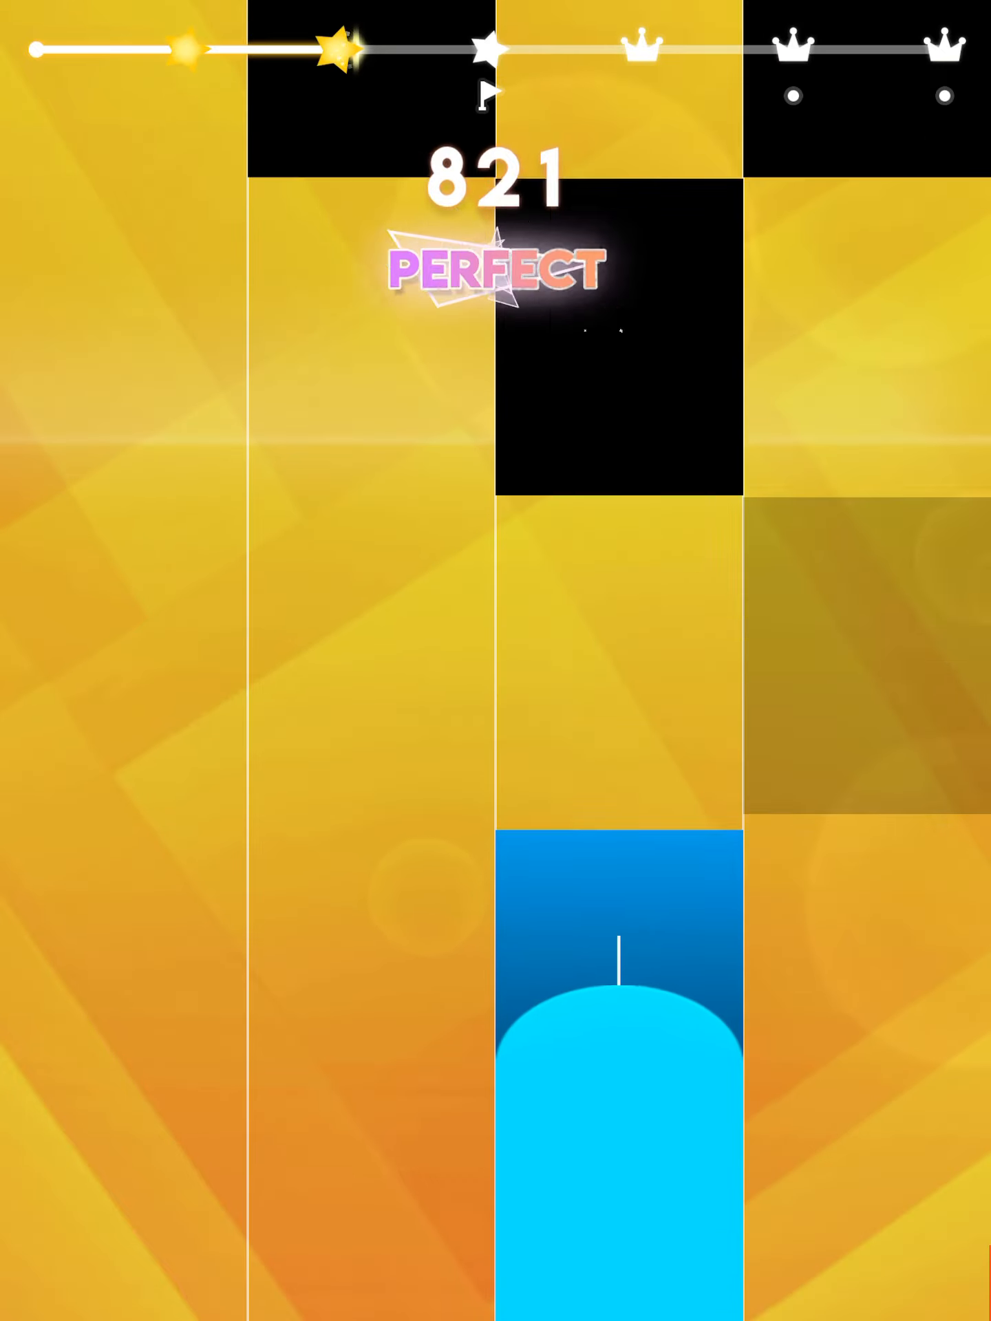
pyautogui.click(620, 1011)
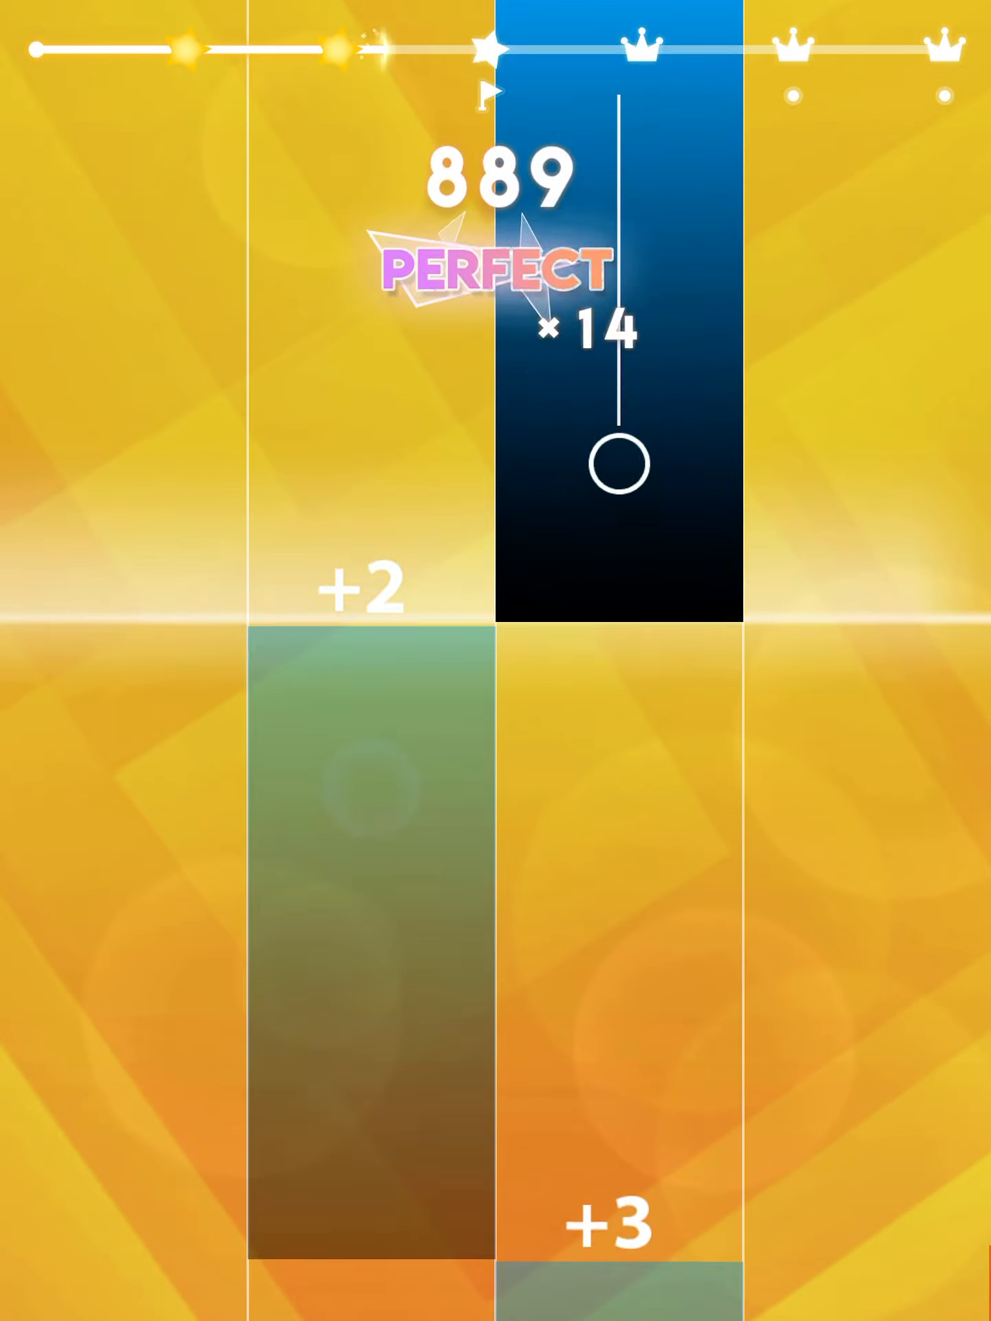
pyautogui.click(612, 464)
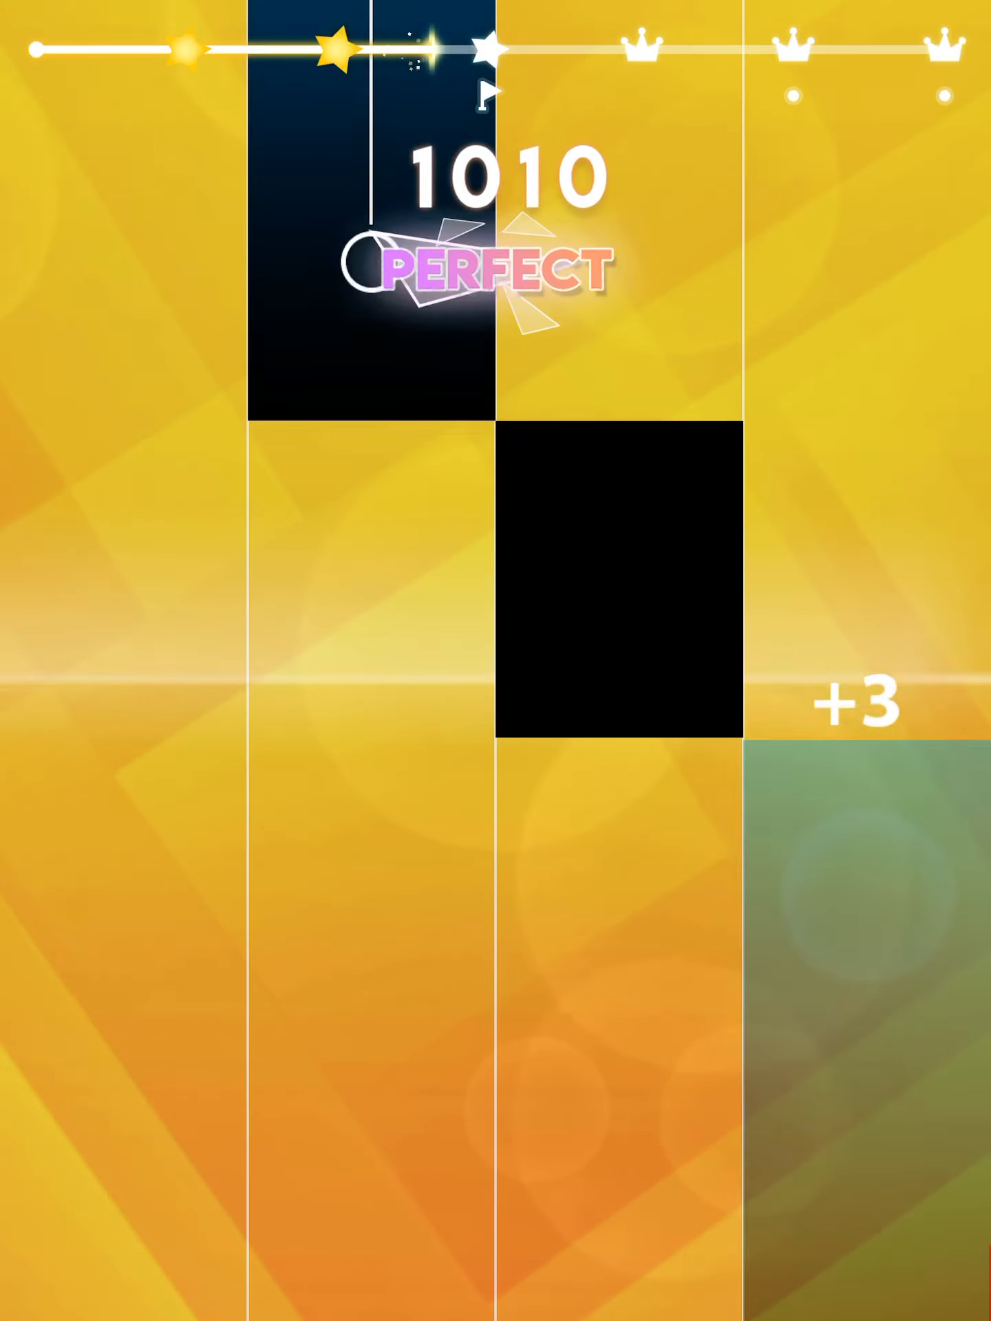
pyautogui.click(620, 572)
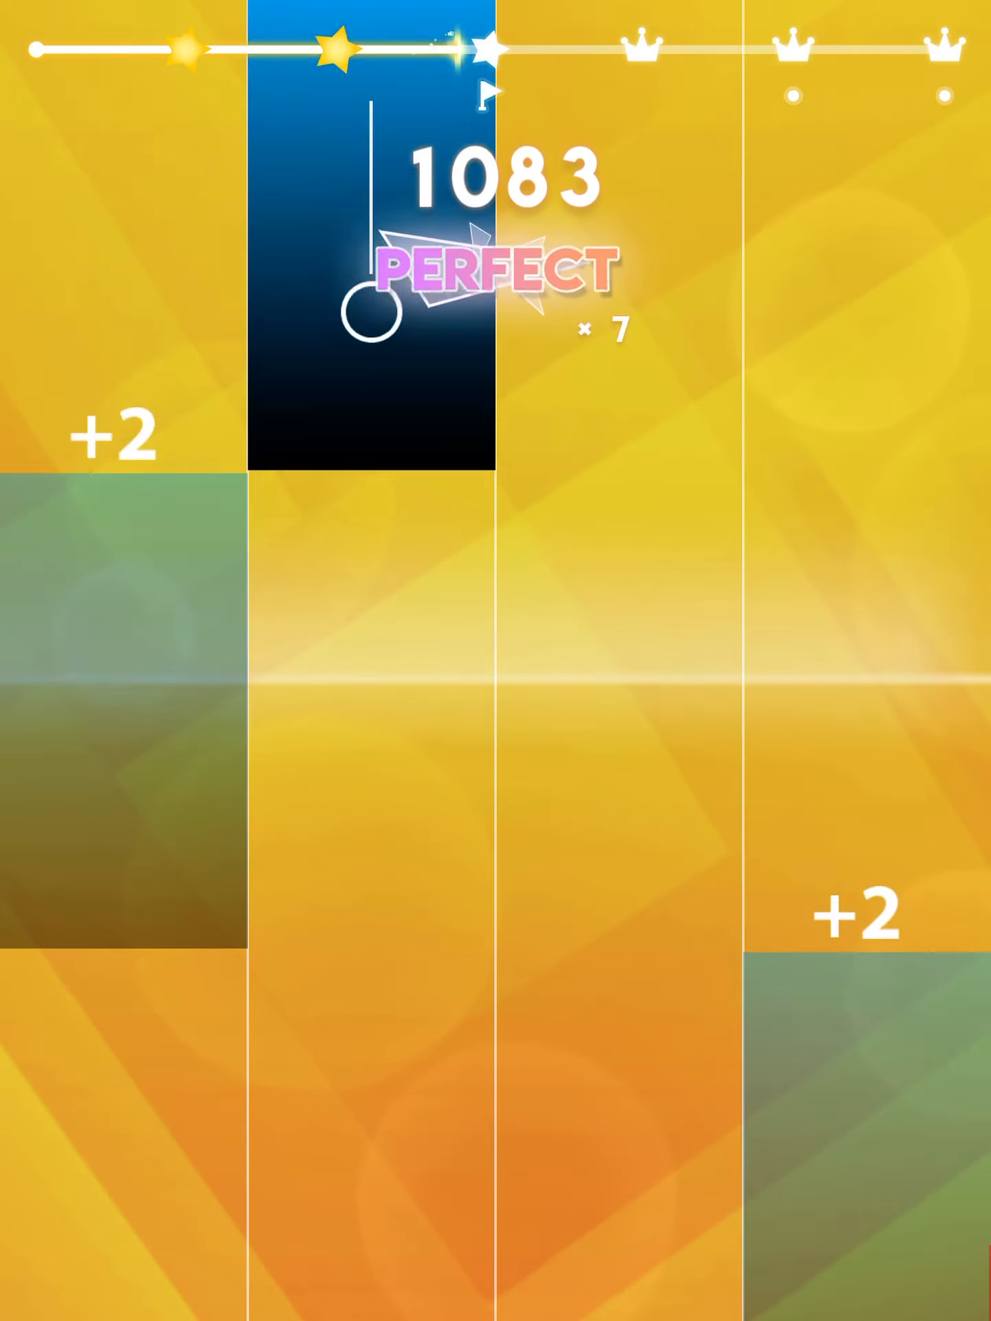
pyautogui.click(622, 674)
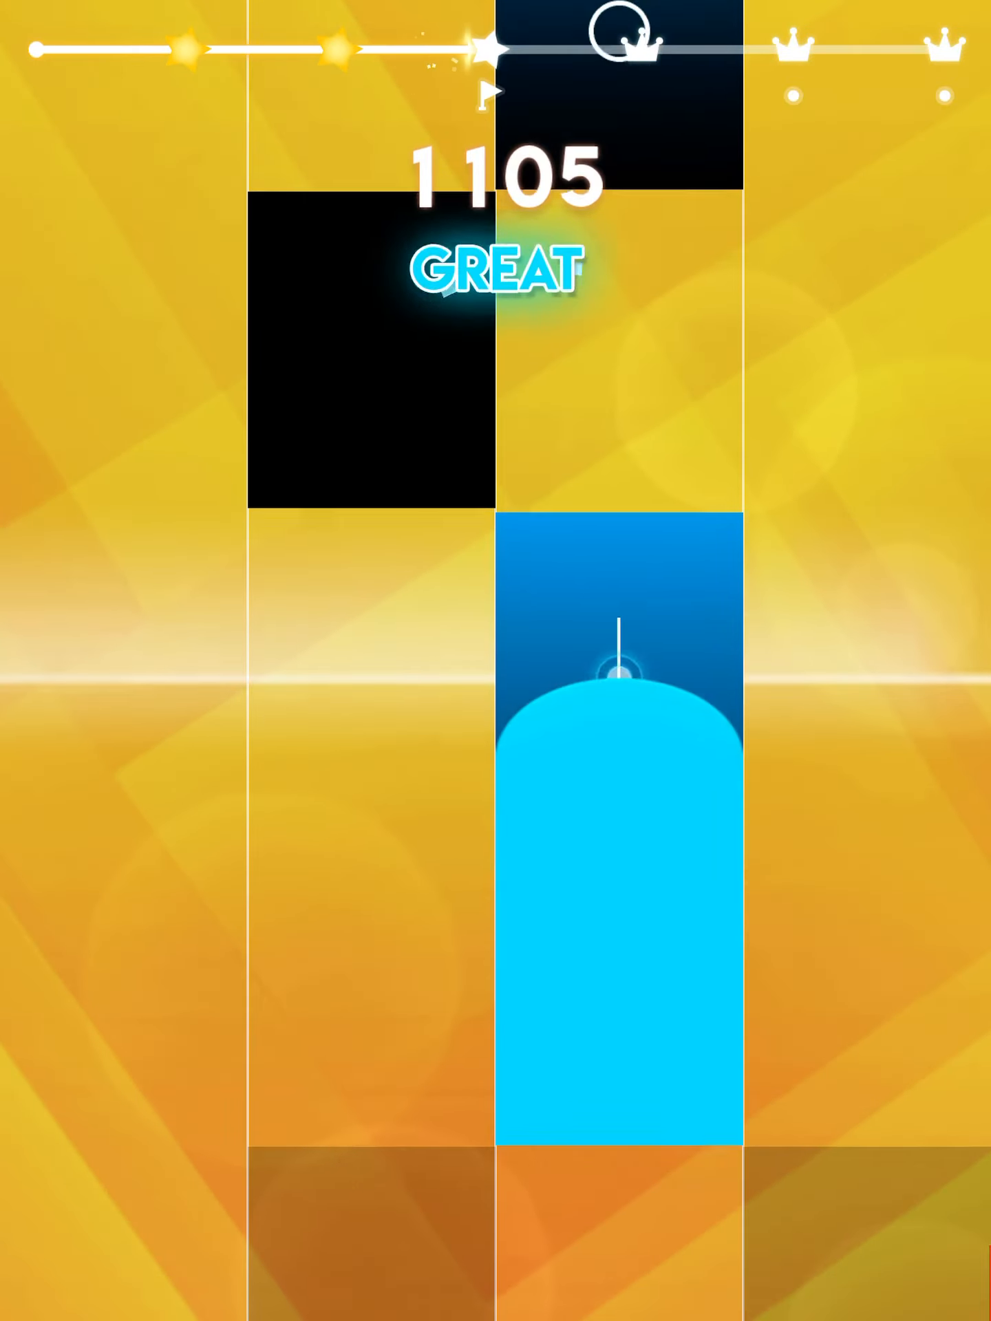